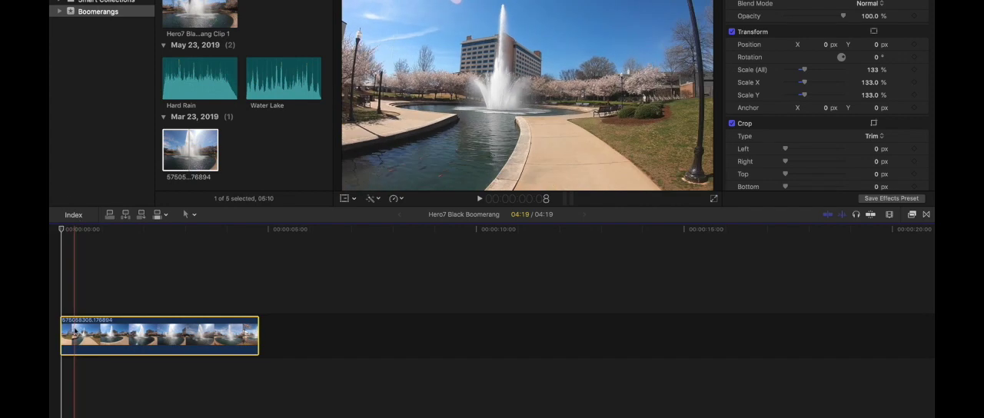
- Zoom the timeline in twice so the fountain clip spreads wider
key("Cmd++")
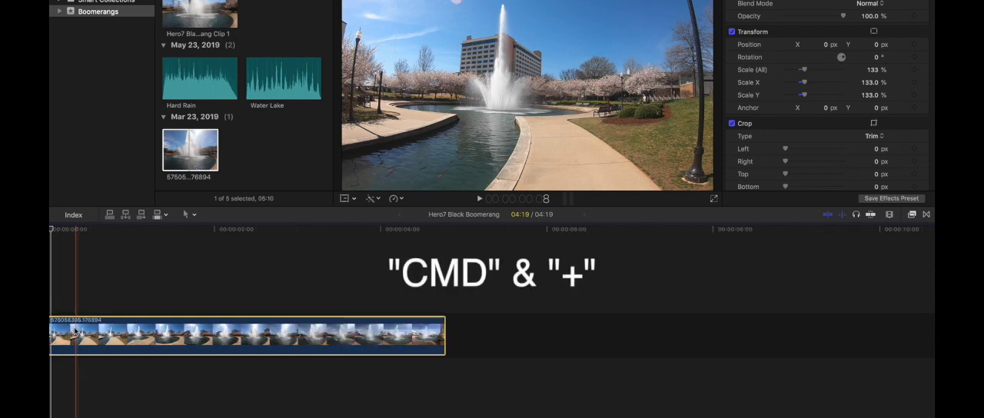
key("cmd+=")
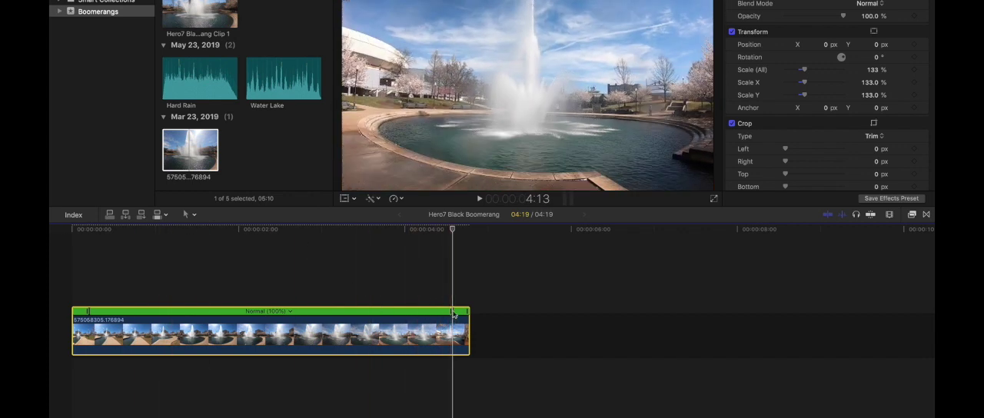
- Ramp the fountain clip's middle section up to Fast 650%, shortening it to about 1:02
left_click_drag(464, 311, 440, 311)
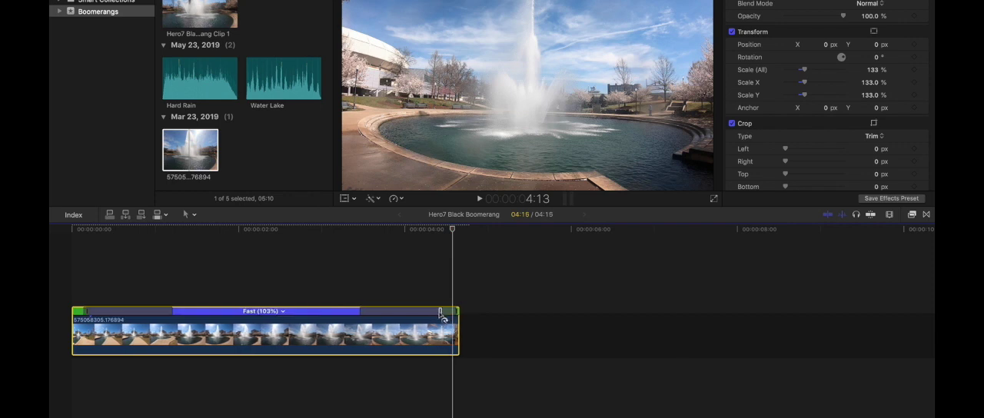
left_click_drag(457, 311, 385, 312)
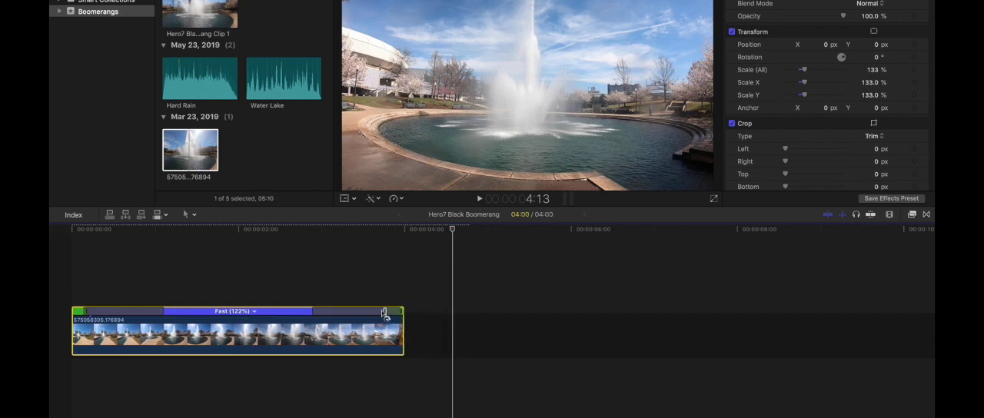
left_click_drag(400, 311, 323, 311)
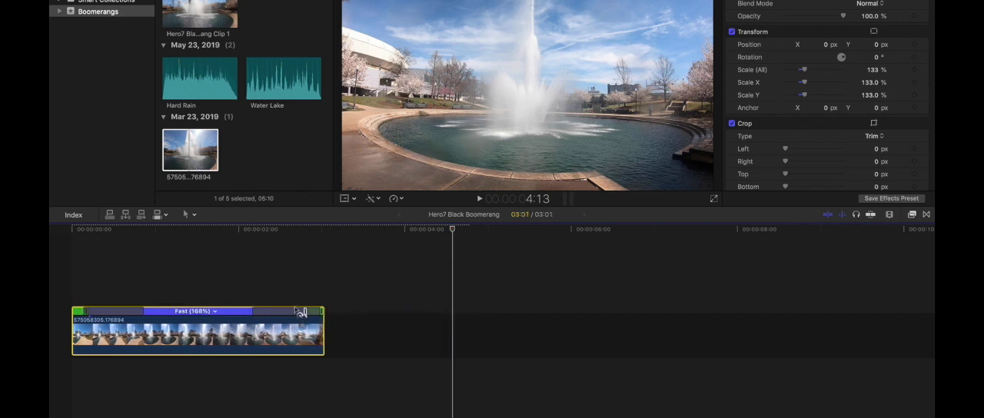
left_click_drag(322, 311, 265, 311)
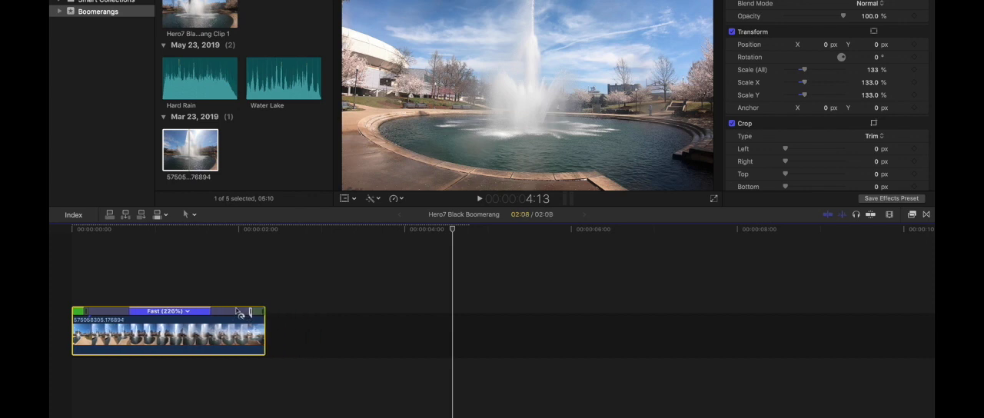
left_click_drag(262, 311, 229, 311)
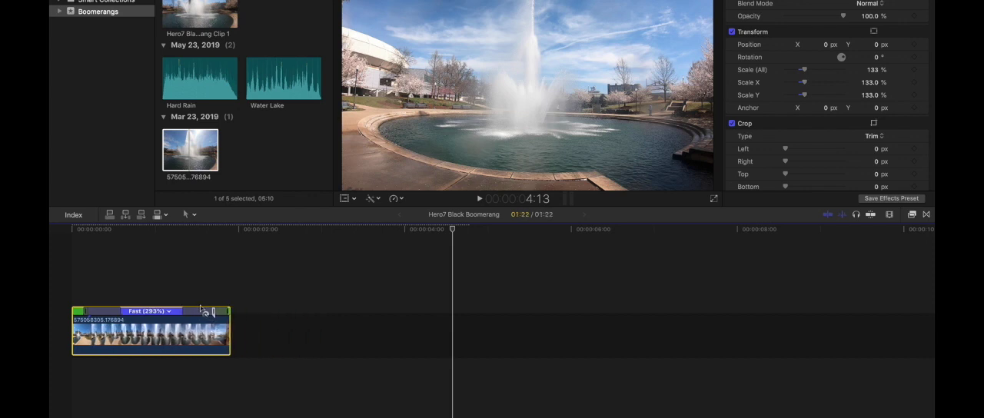
left_click_drag(231, 312, 198, 311)
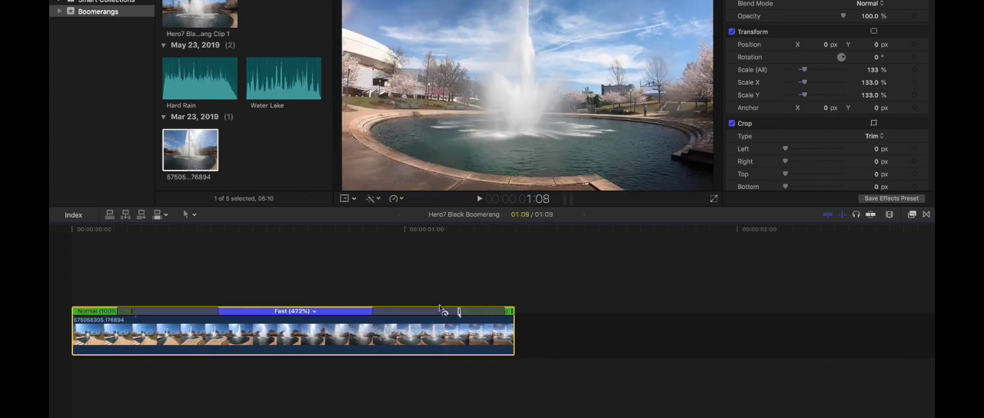
left_click_drag(508, 312, 452, 311)
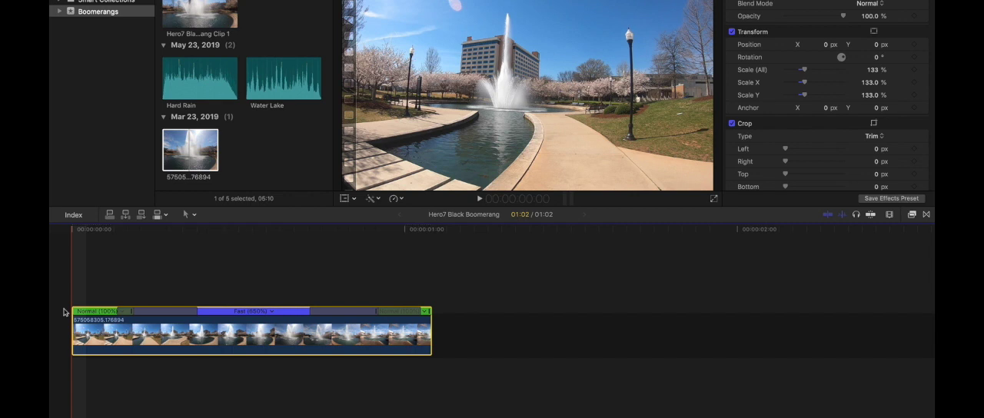
key("space")
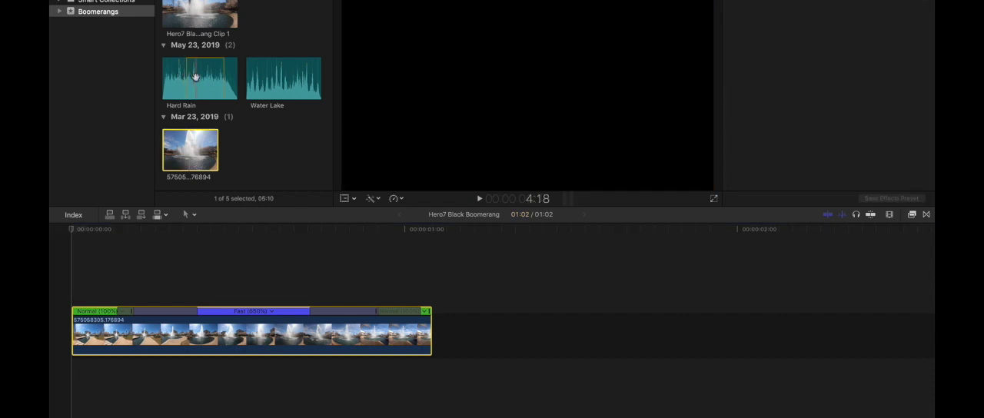
- Place the Hard Rain audio beneath the fountain clip, matching its length
left_click_drag(200, 77, 105, 376)
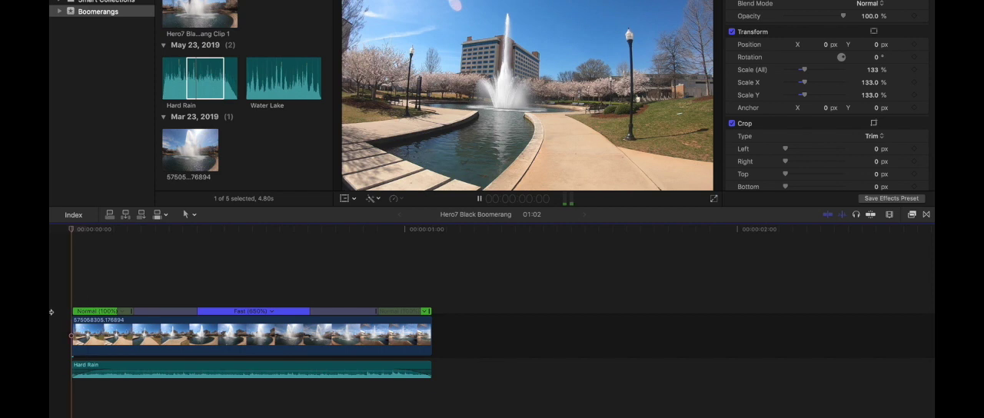
left_click(431, 229)
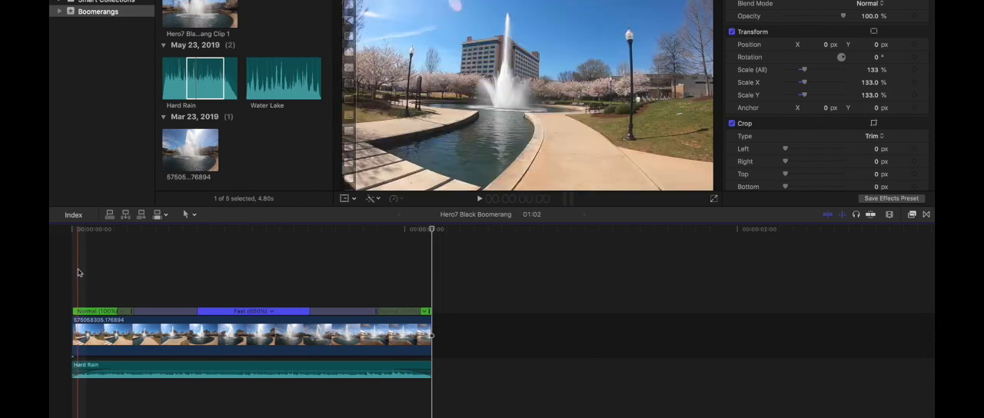
- Merge the fountain clip and Hard Rain audio into compound clip 'Hero7 Black Boomerang Clip 2'
left_click(251, 344)
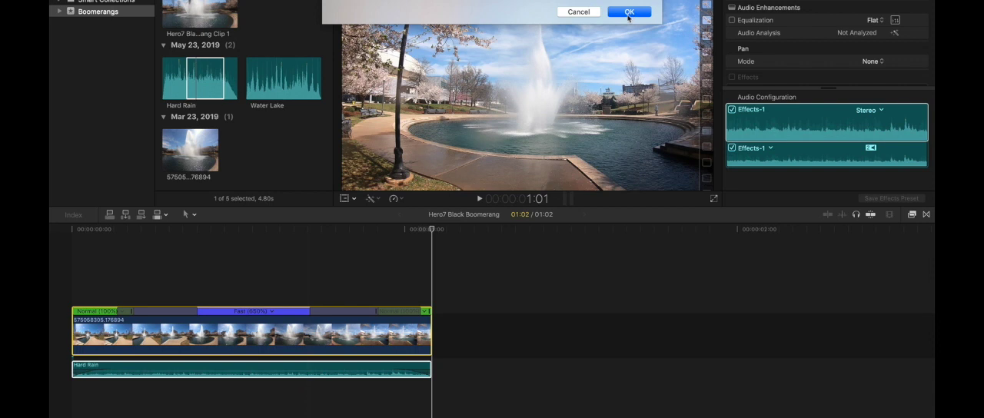
left_click(632, 11)
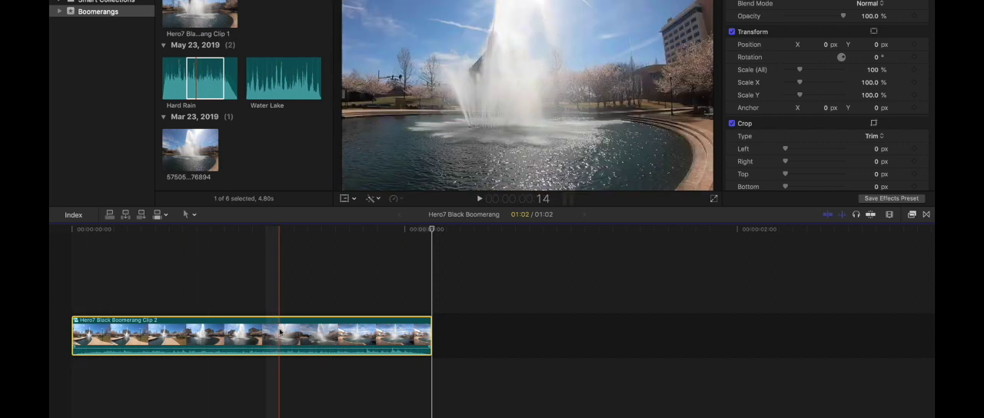
- Copy the compound clip and paste a duplicate after it, totaling about 2:04
key("cmd+c")
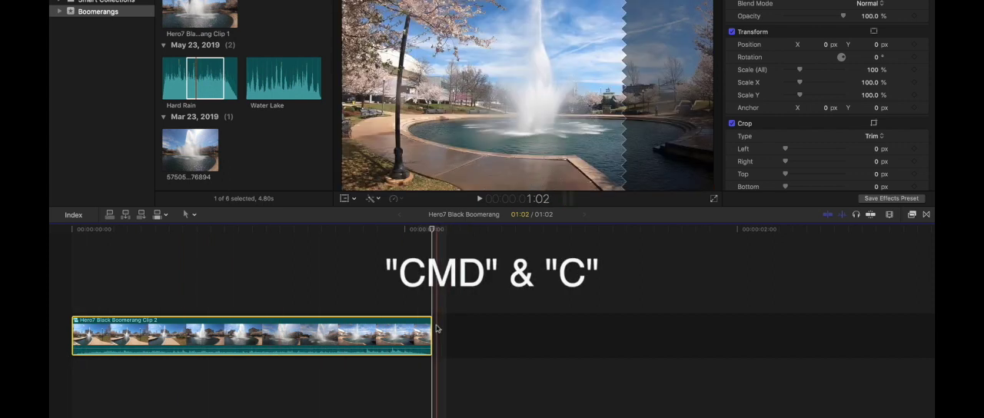
key("cmd+v")
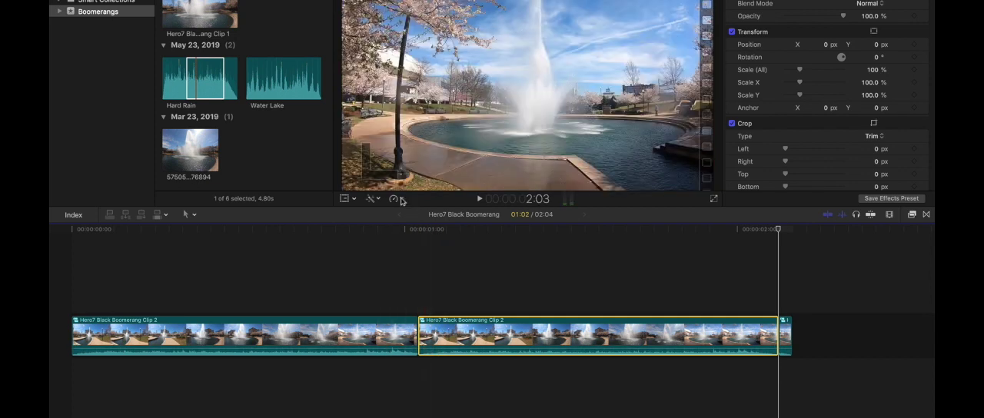
- Apply Reverse Clip to the duplicate compound clip from the Retime menu
left_click(392, 198)
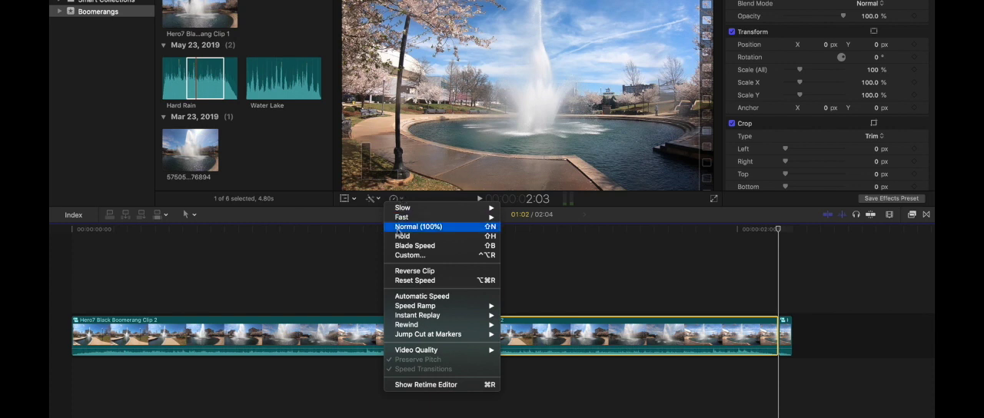
left_click(414, 270)
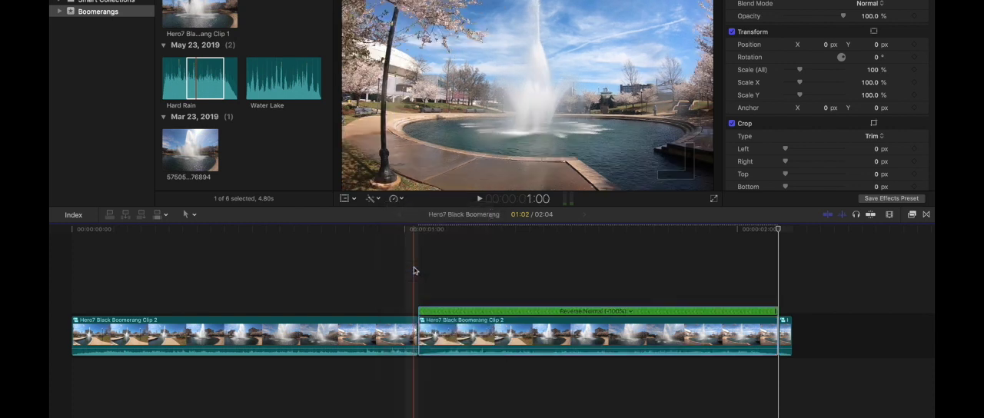
left_click(600, 342)
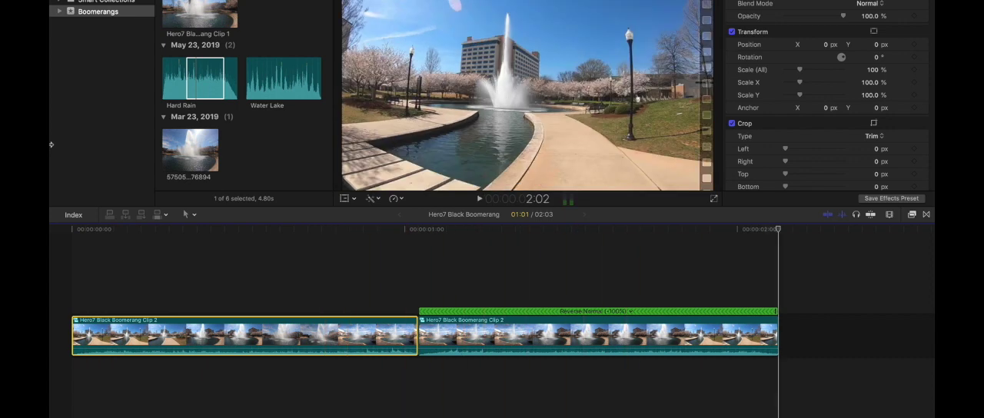
left_click(247, 275)
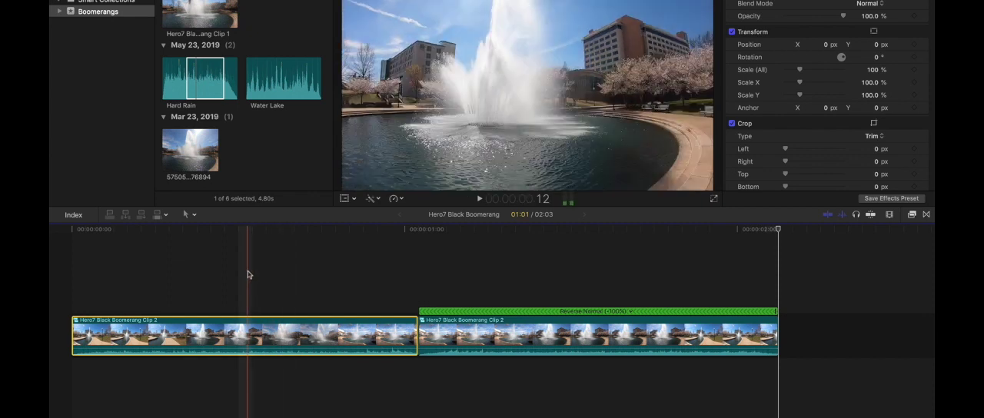